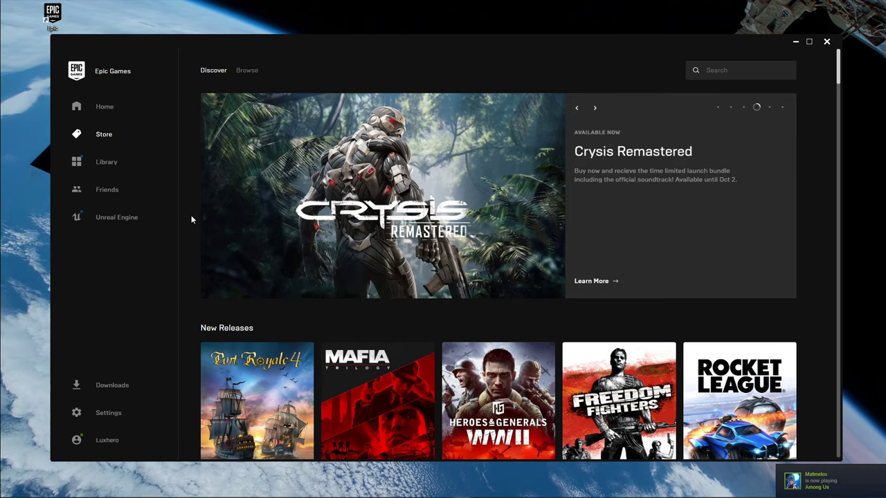
pyautogui.moveTo(824, 57)
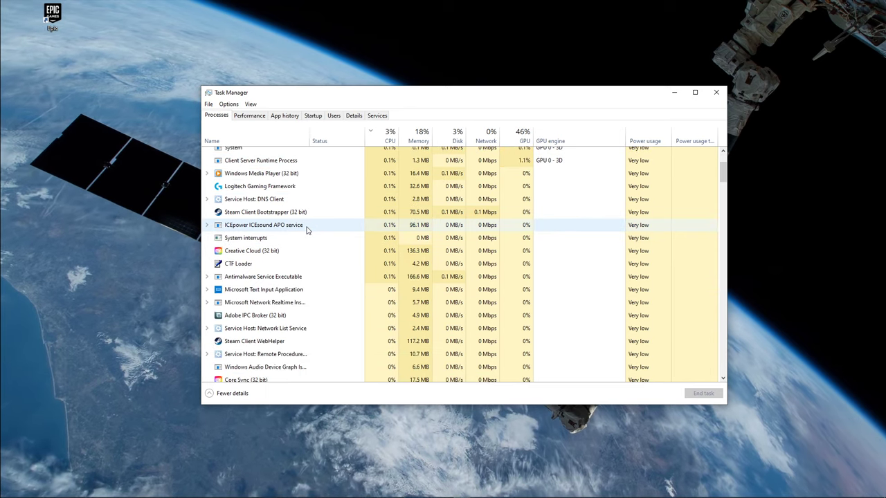
# Scroll Task Manager's process list for leftover Epic processes, then right-click the Epic desktop shortcut.
pyautogui.scroll(-3)
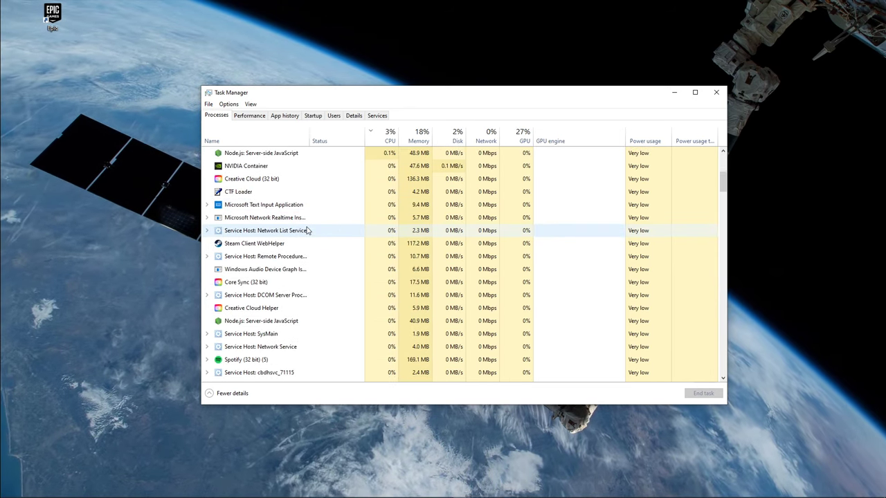
pyautogui.scroll(-3)
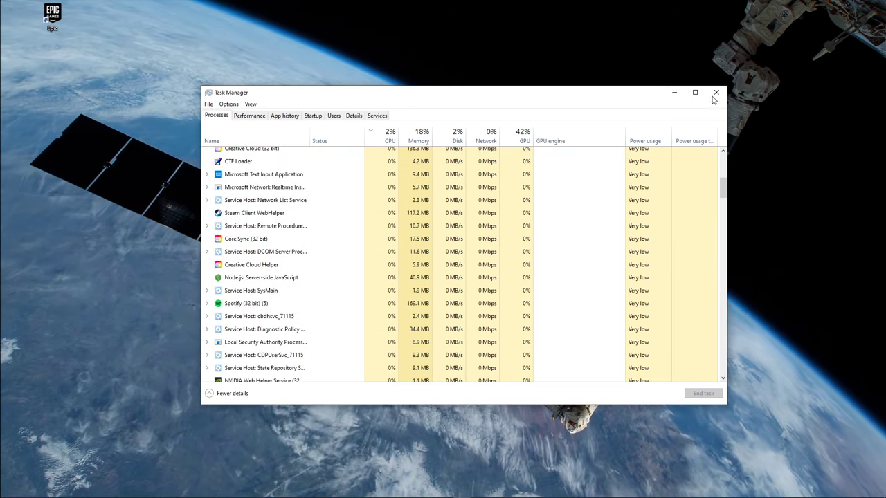
pyautogui.rightClick(52, 15)
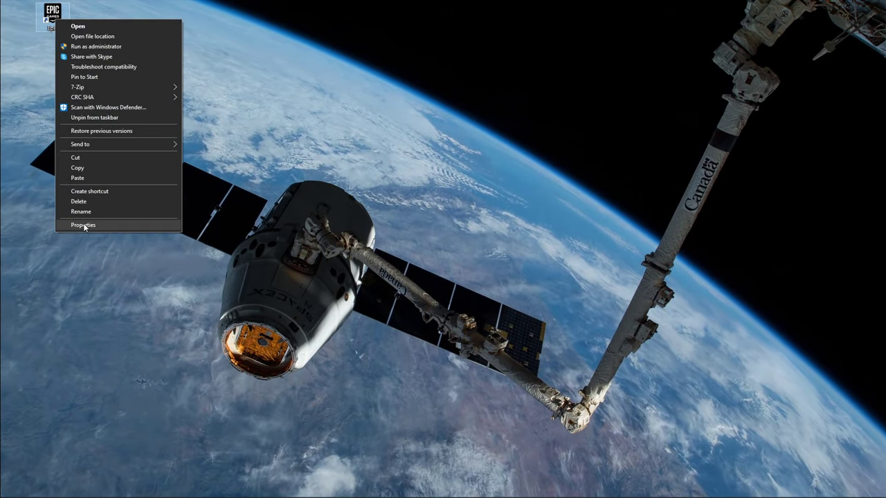
# Tick 'Run this program as an administrator' in the Epic shortcut's Compatibility properties.
pyautogui.click(83, 224)
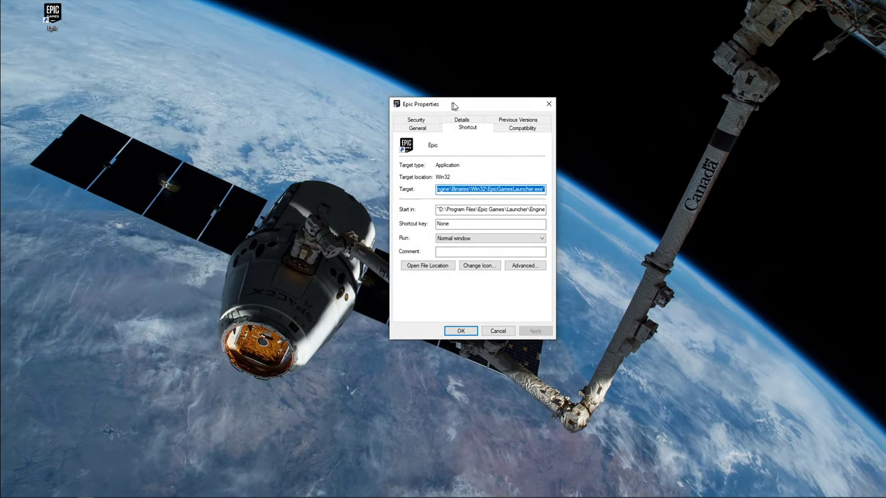
pyautogui.click(522, 128)
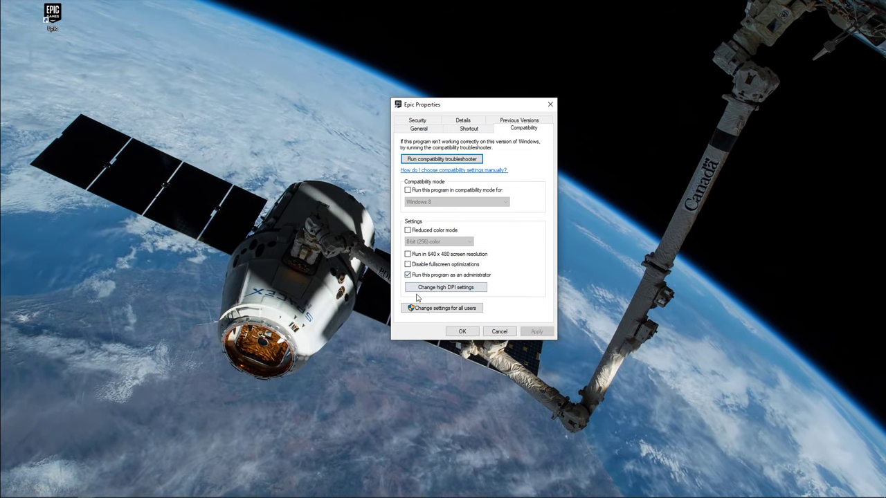
pyautogui.write('%appd')
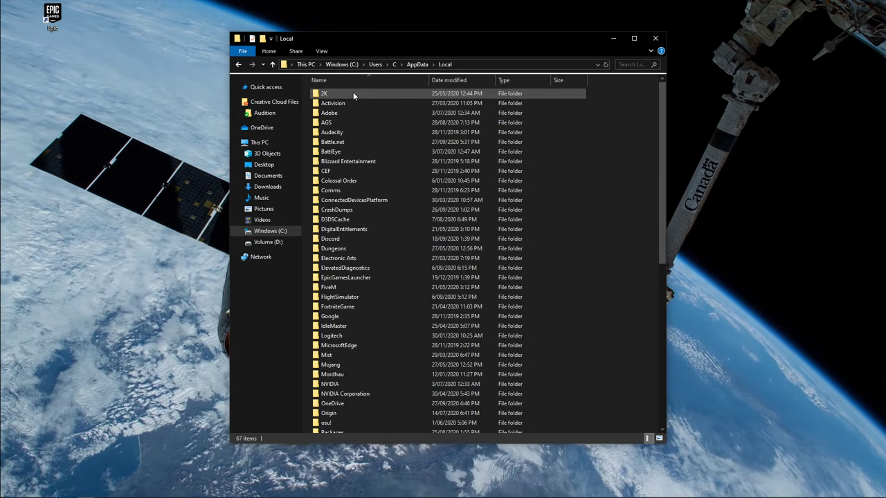
# Go into EpicGamesLauncher\Saved and delete the webcache folder.
pyautogui.click(346, 277)
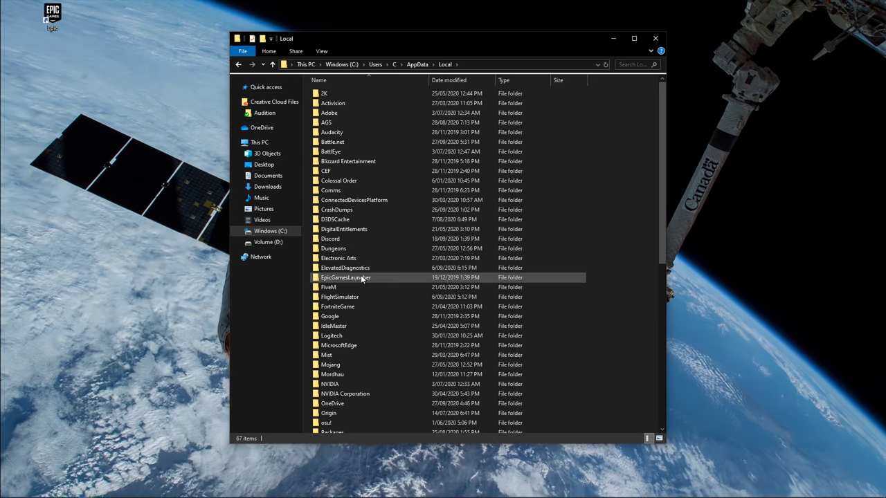
pyautogui.doubleClick(345, 278)
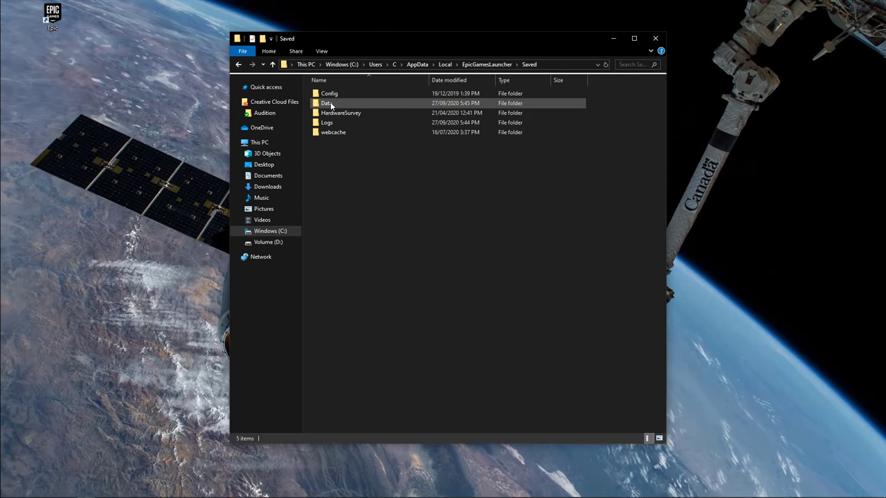
pyautogui.rightClick(333, 132)
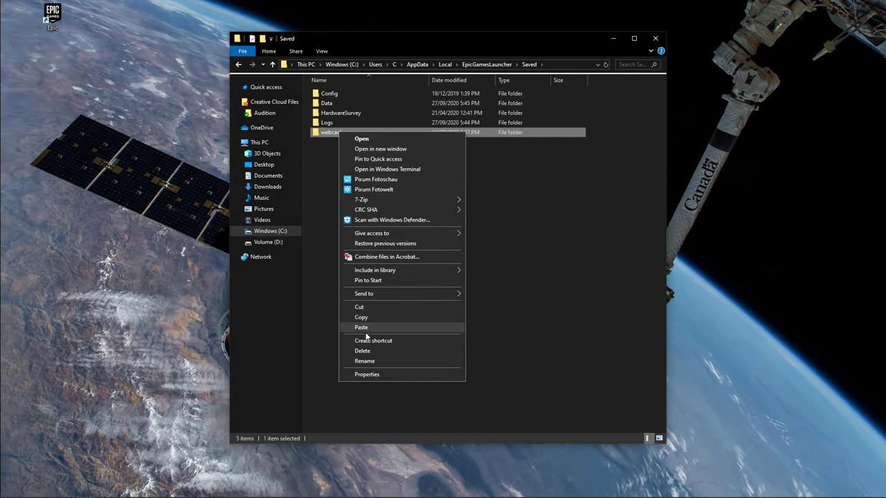
pyautogui.click(362, 351)
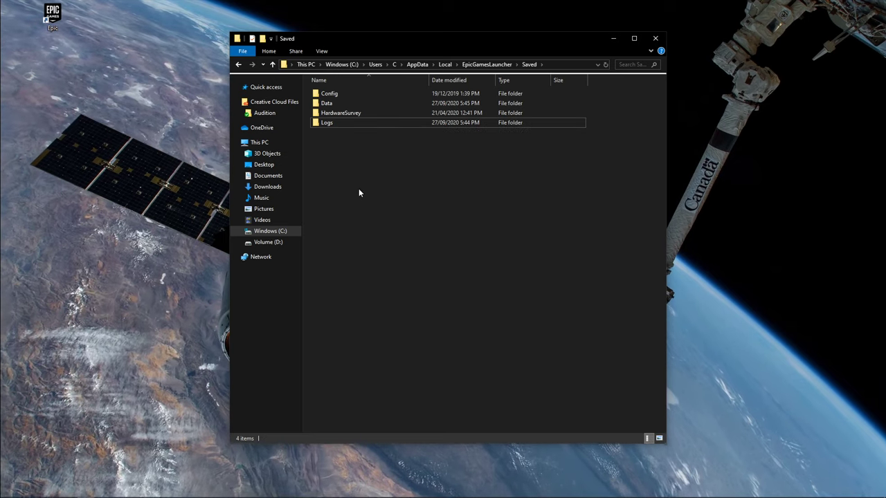